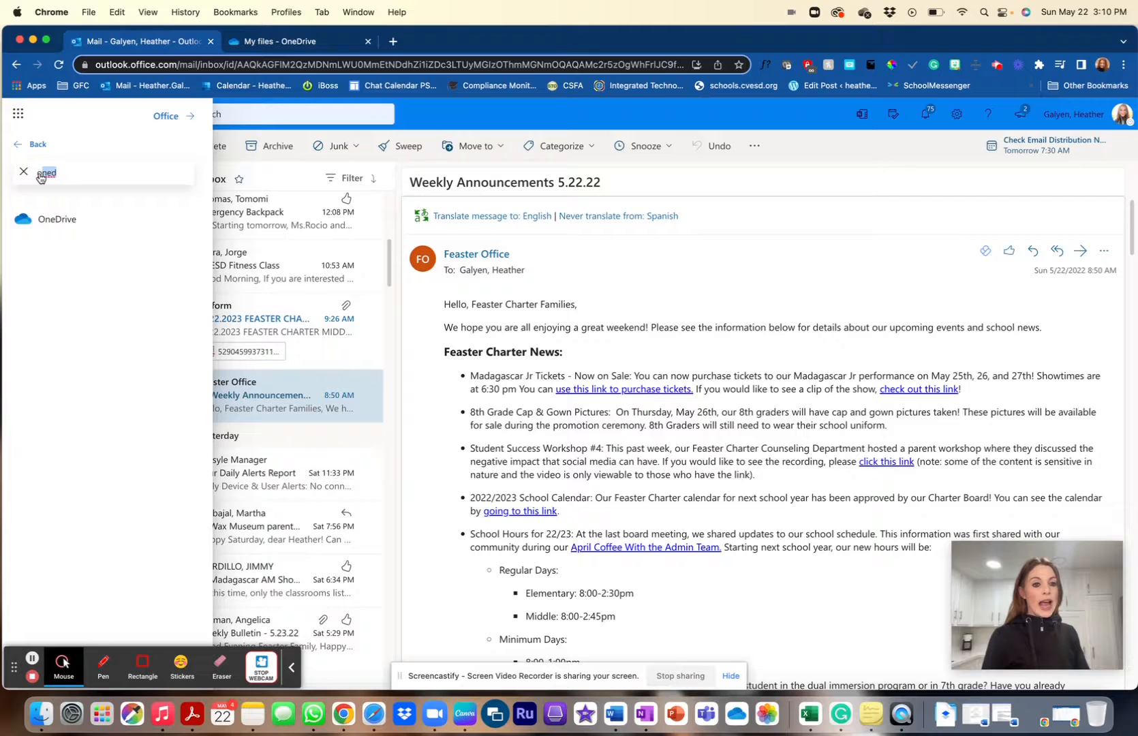
Search the app launcher for 'one' and launch OneDrive's My files
text(one)
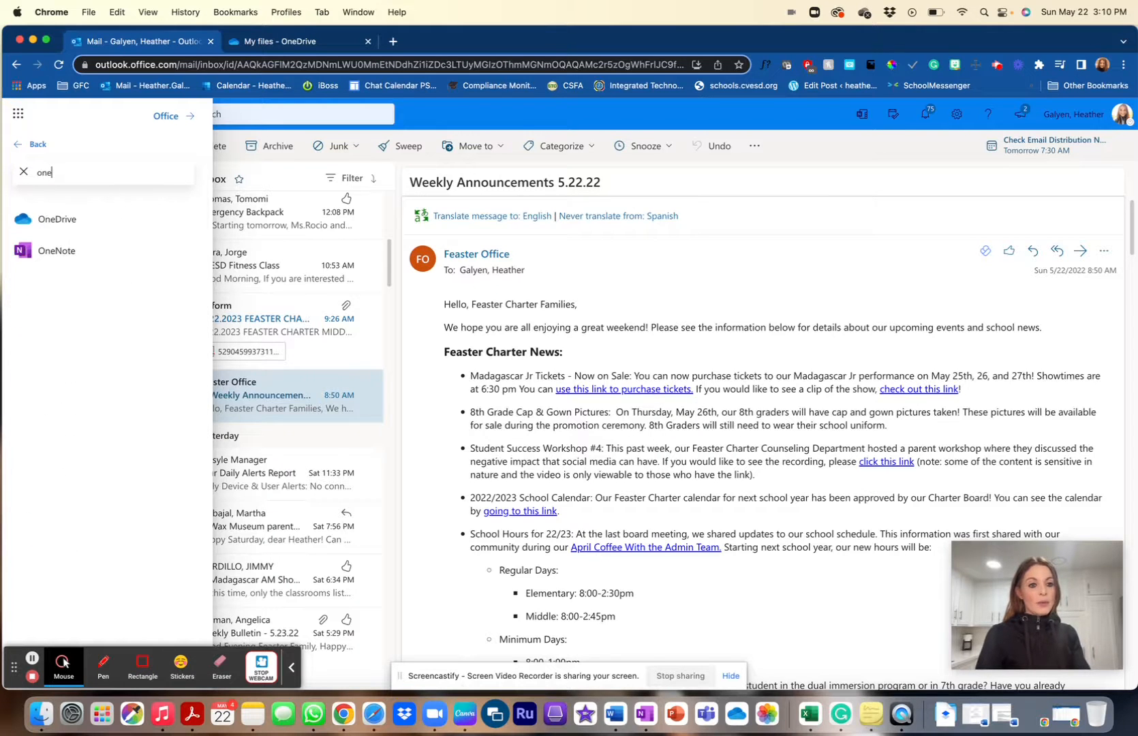
click(56, 220)
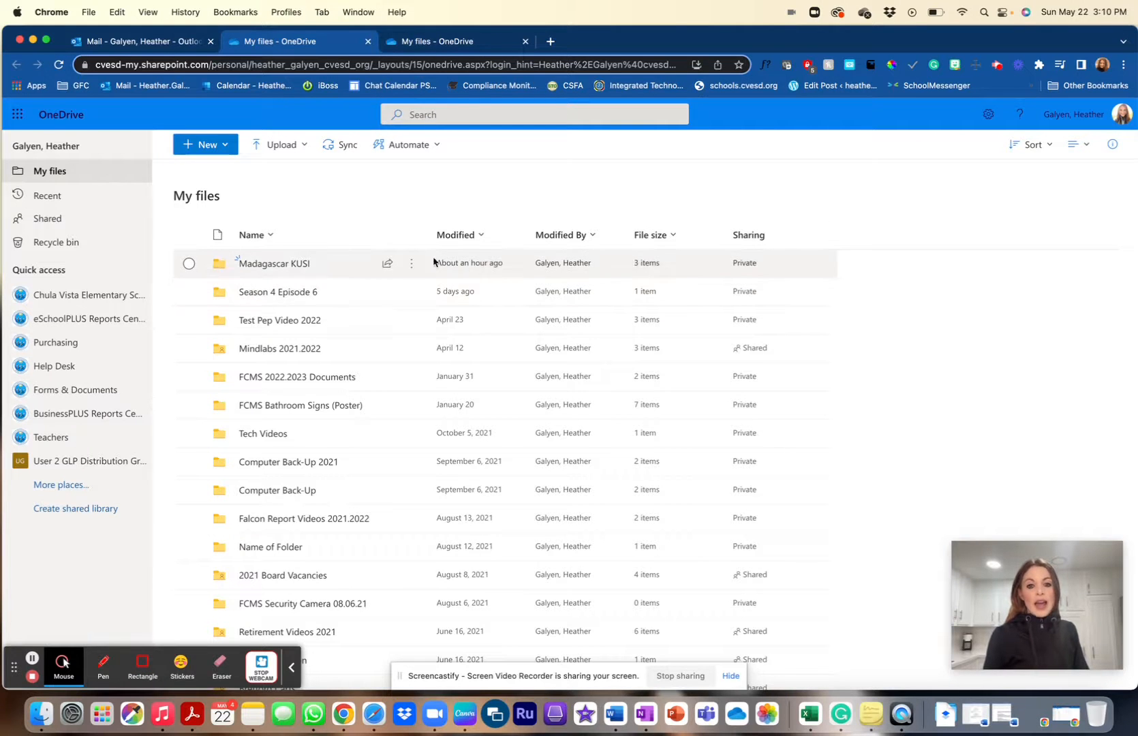
Narrow the browser so the desktop's Madagascar KUSI video files sit beside My files
scroll(down, 3)
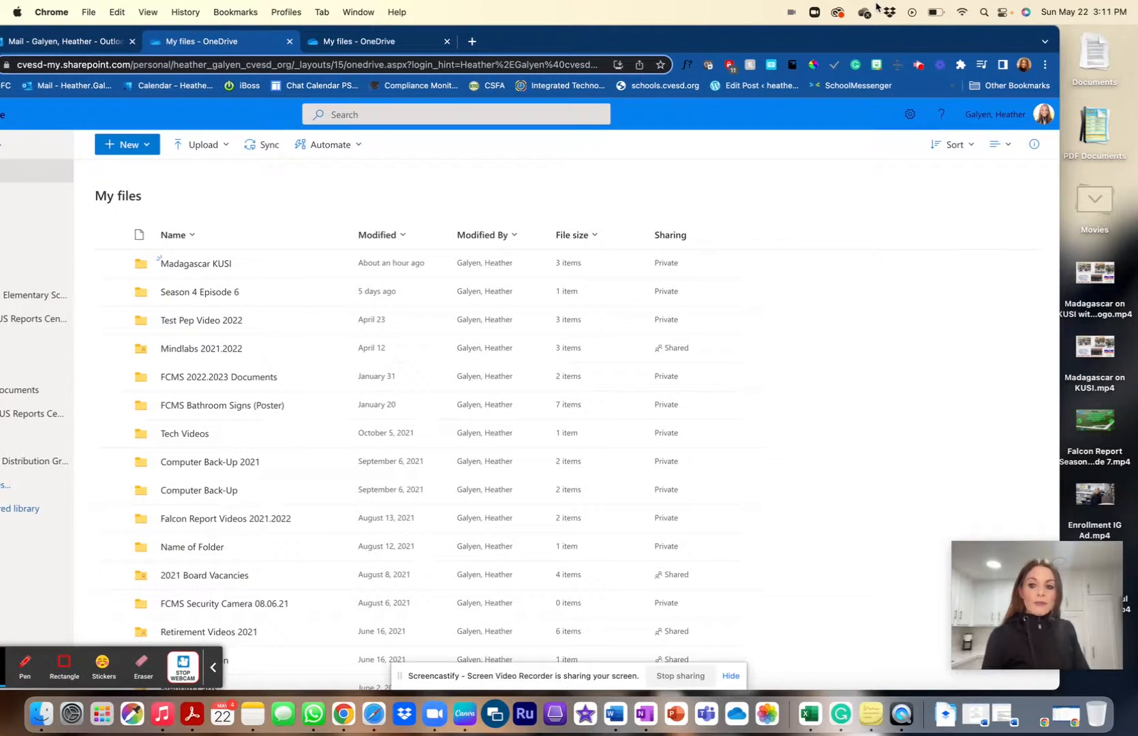
mouse_move(882, 172)
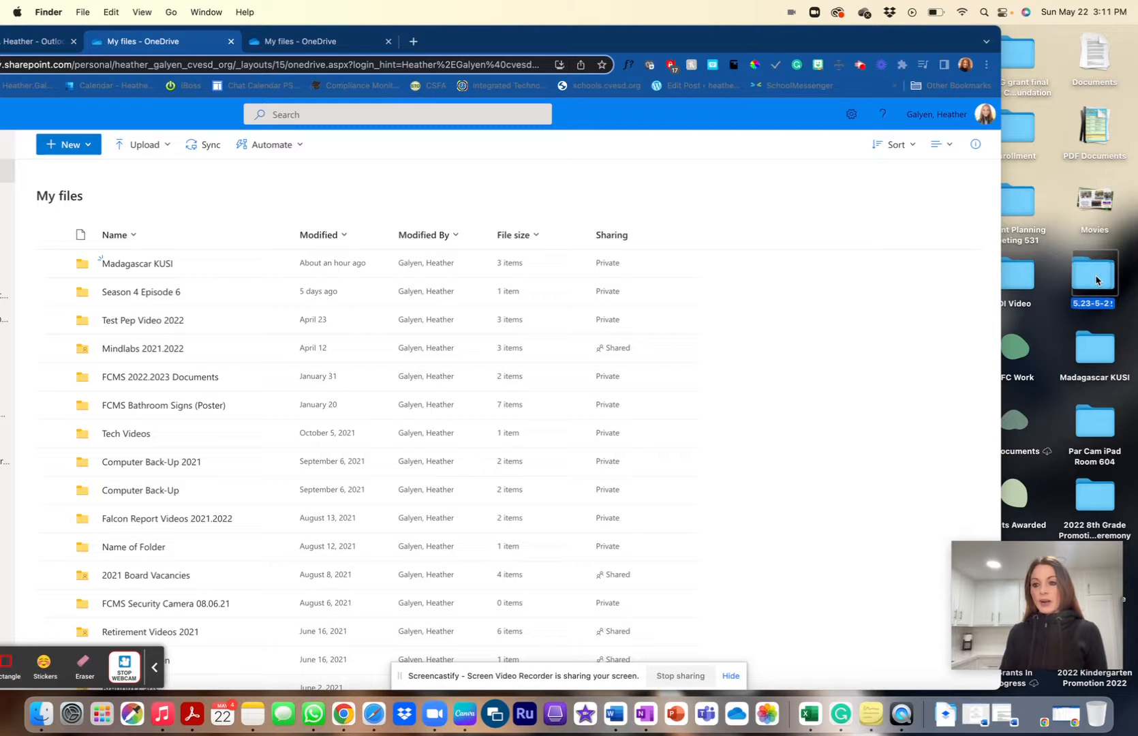
Drag the 5.23-5-2 folder from the desktop into My files
double_click(1092, 274)
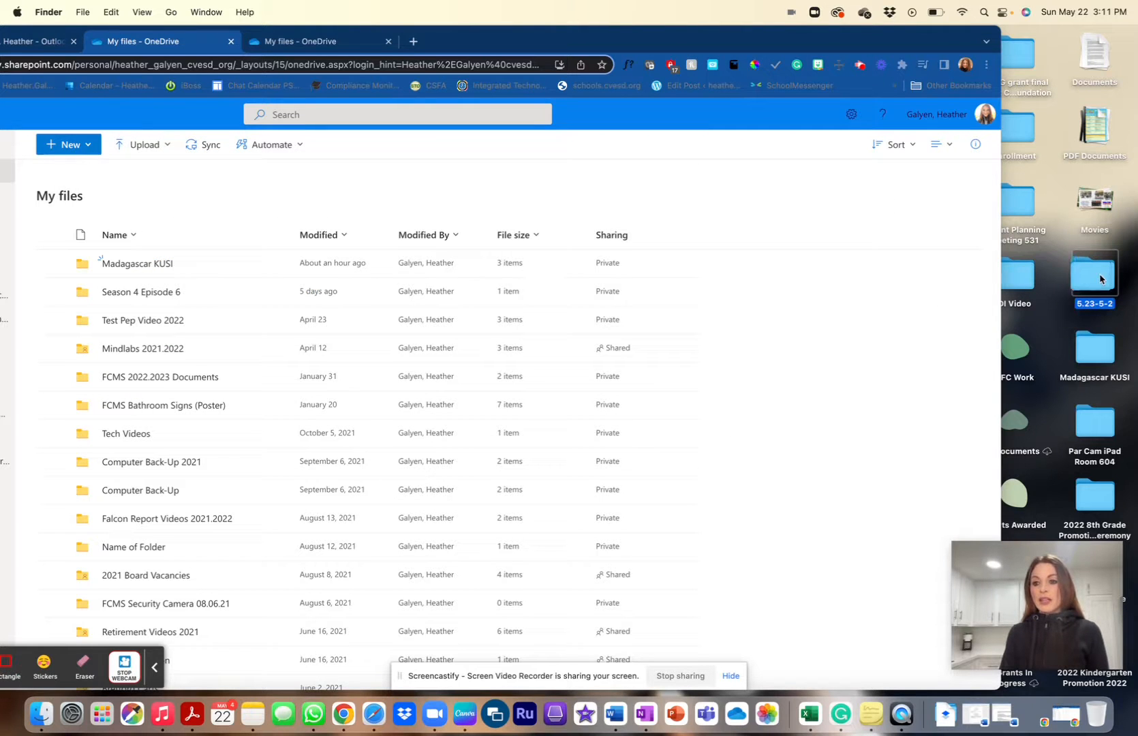
drag(1093, 280, 804, 246)
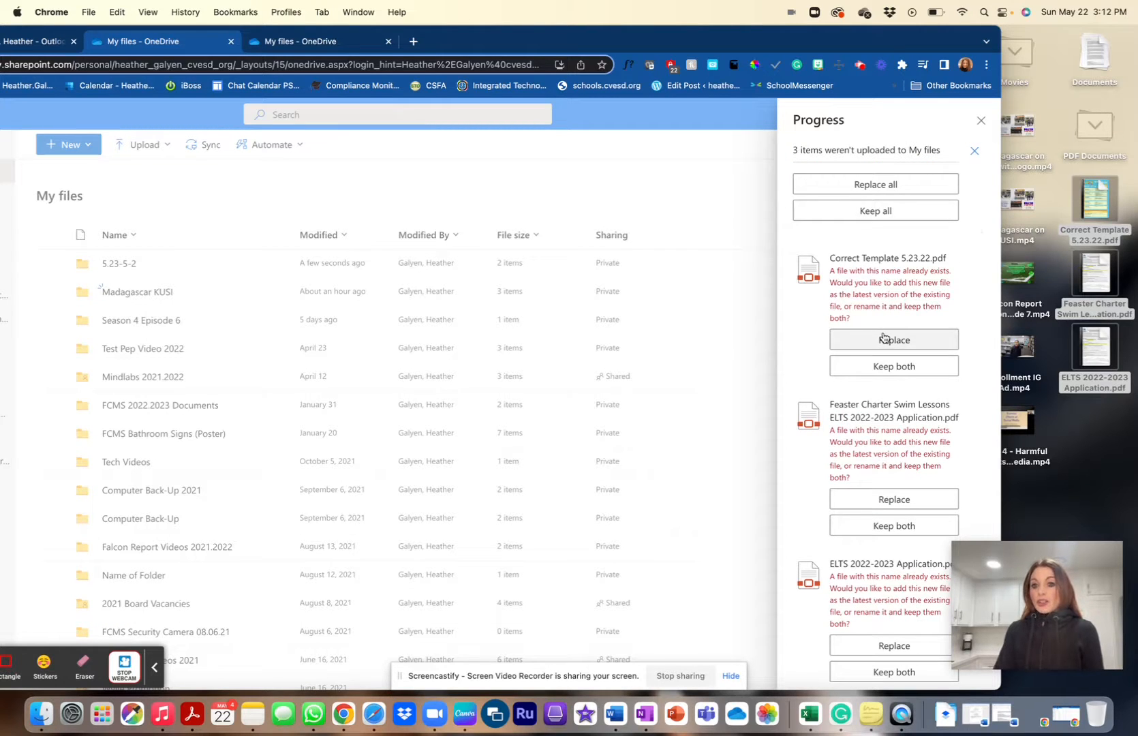
Resolve the three PDF name conflicts by choosing Keep both
click(892, 338)
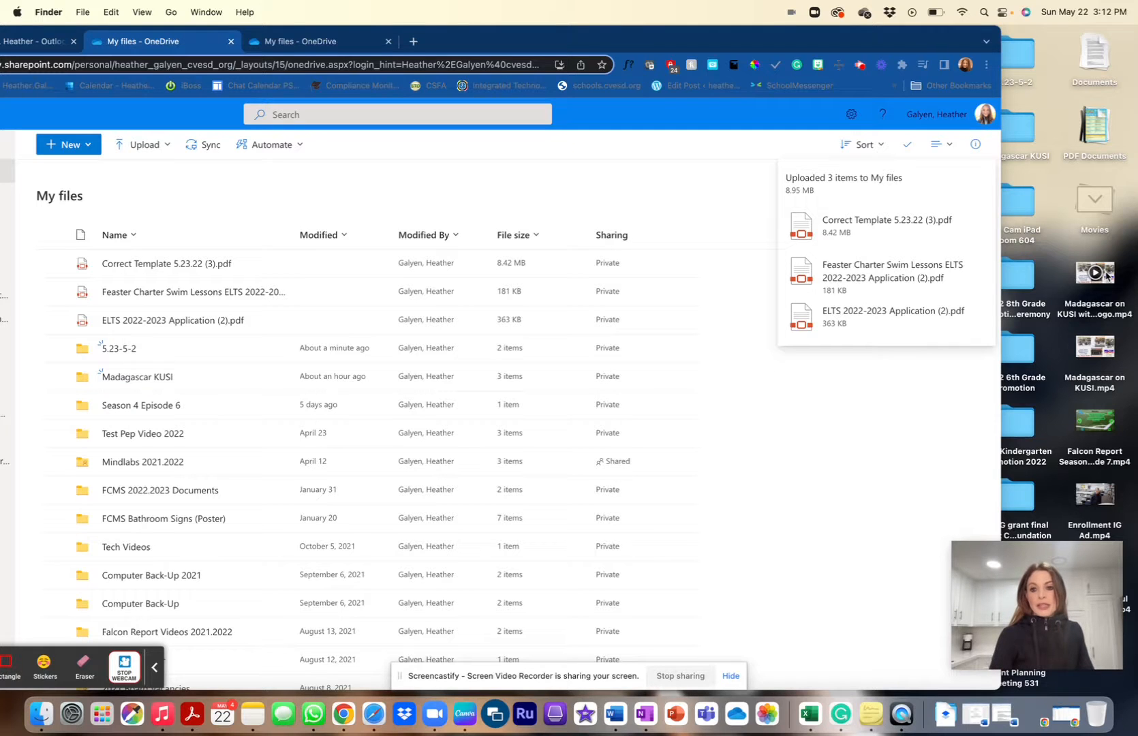
mouse_move(948, 187)
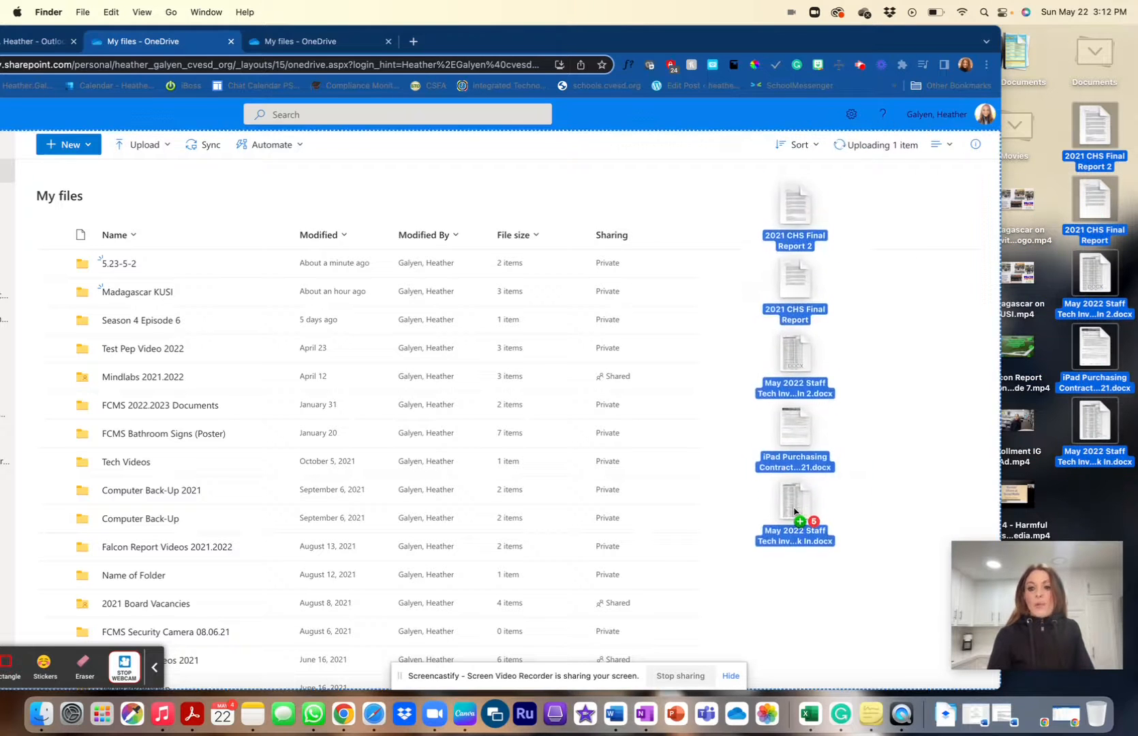
Show the upload progress for the KUSI video and five Word documents
click(883, 145)
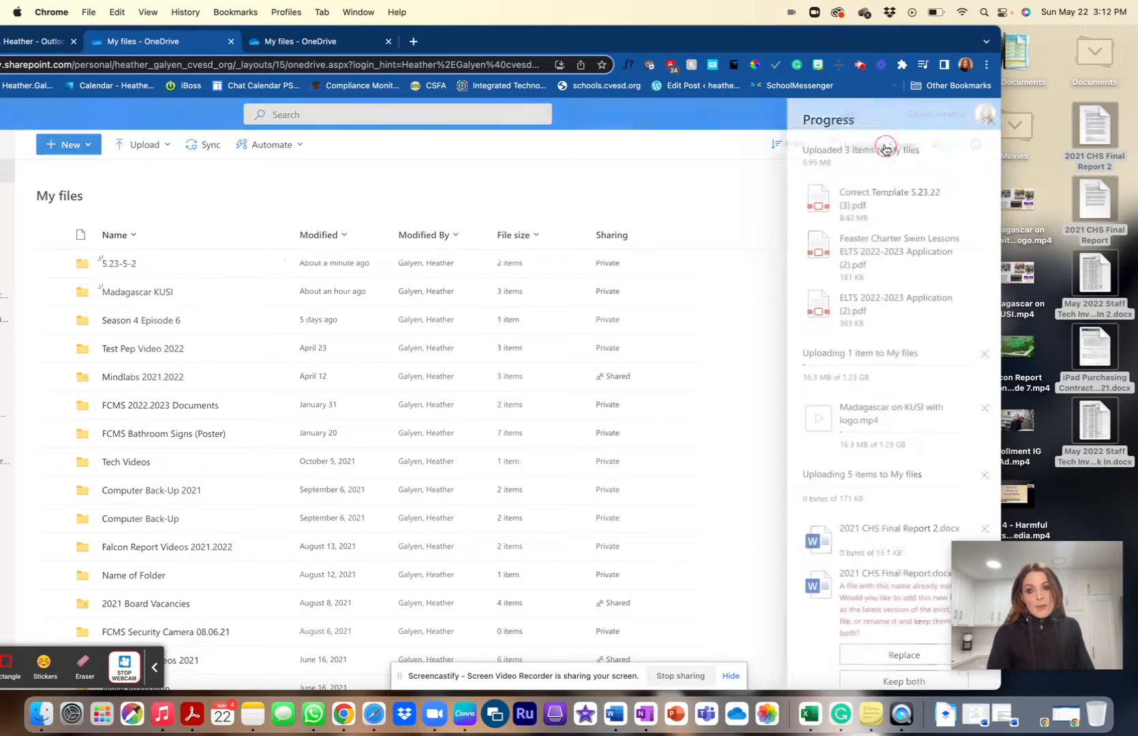